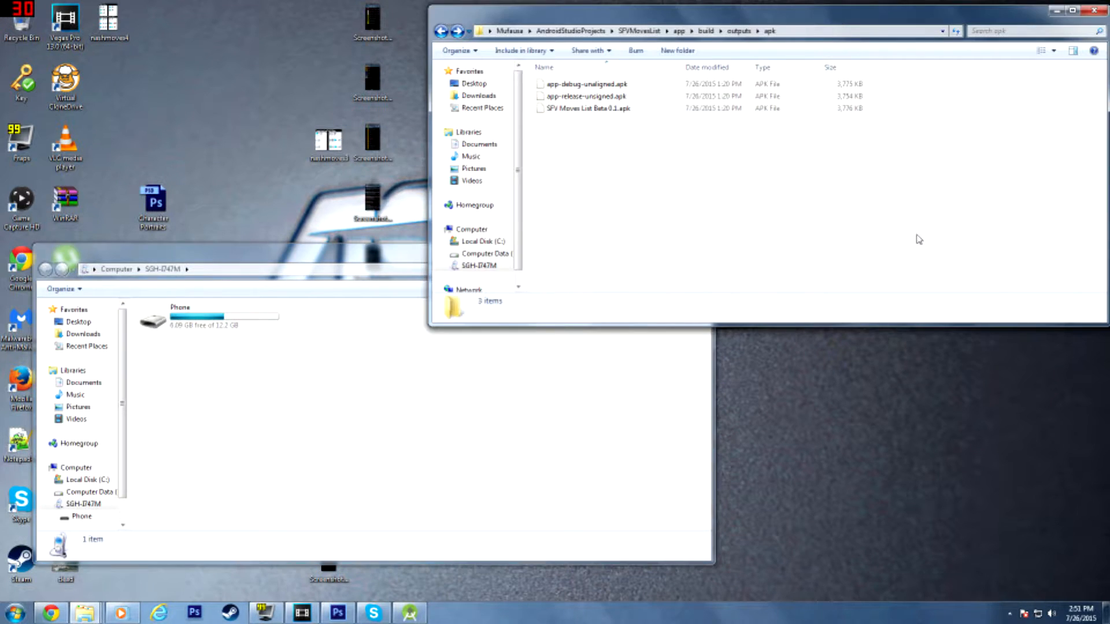
mouse_move(436, 385)
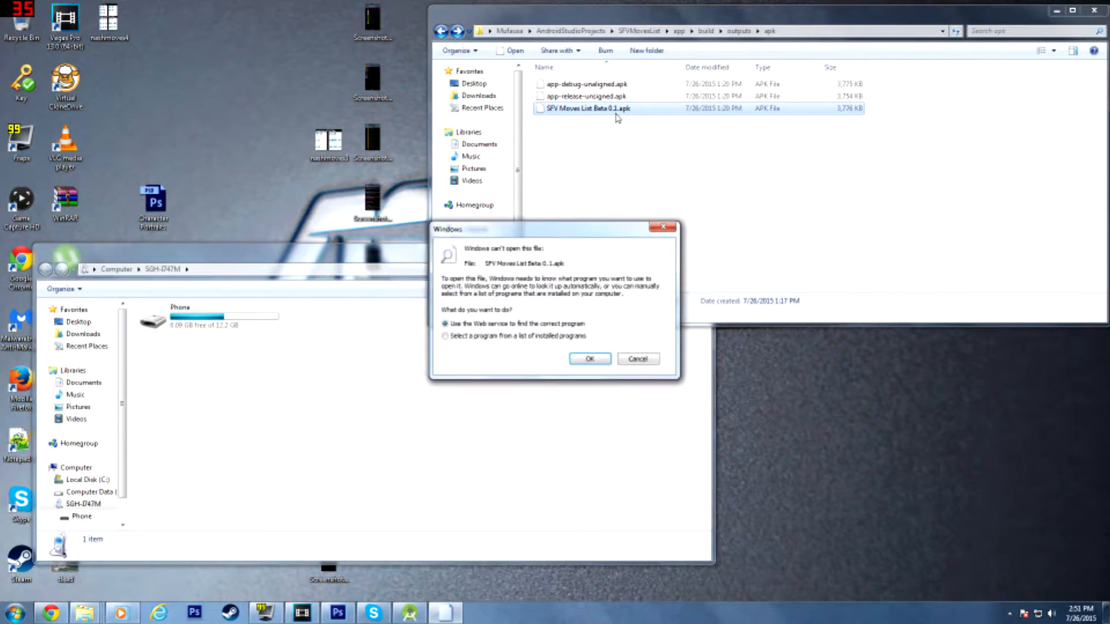
Browse from Computer into the SGH-I747M phone's internal storage Download folder.
click(636, 359)
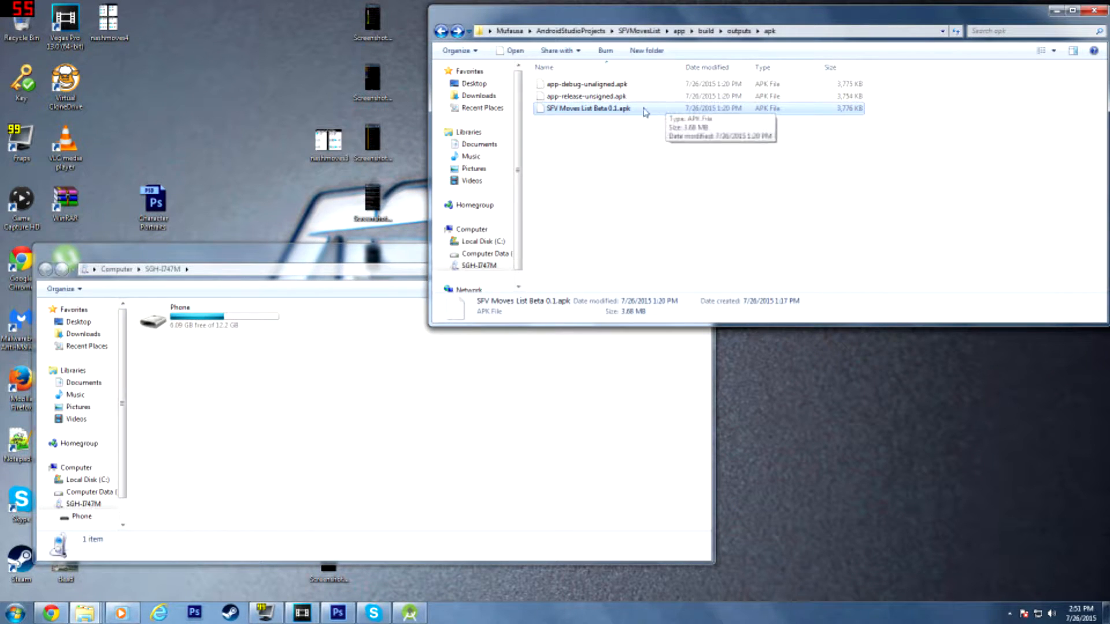
mouse_move(629, 114)
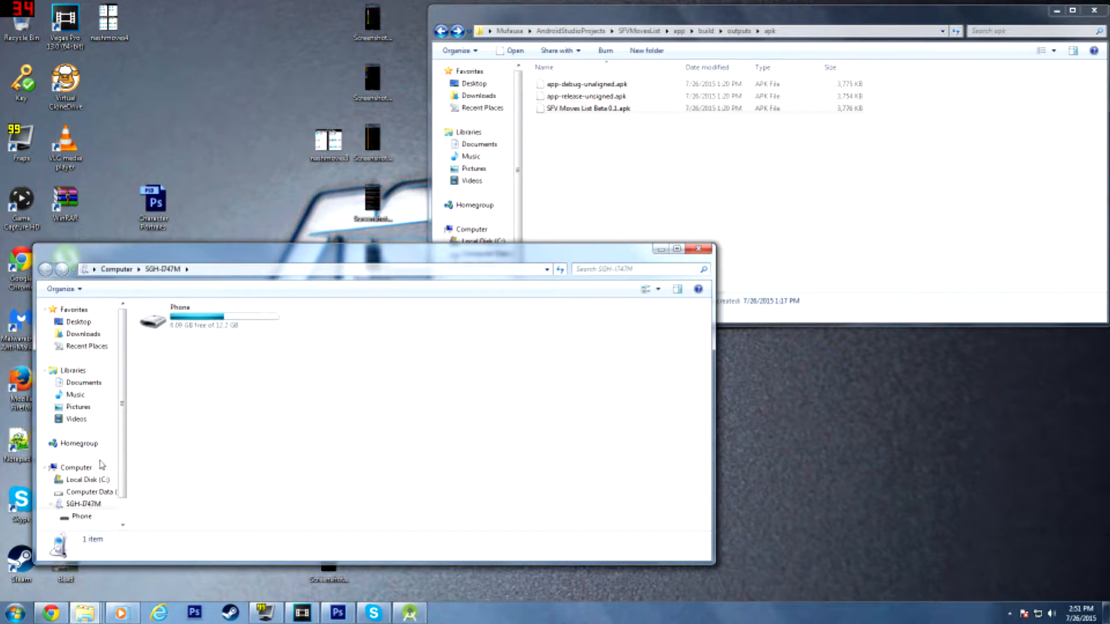
click(77, 467)
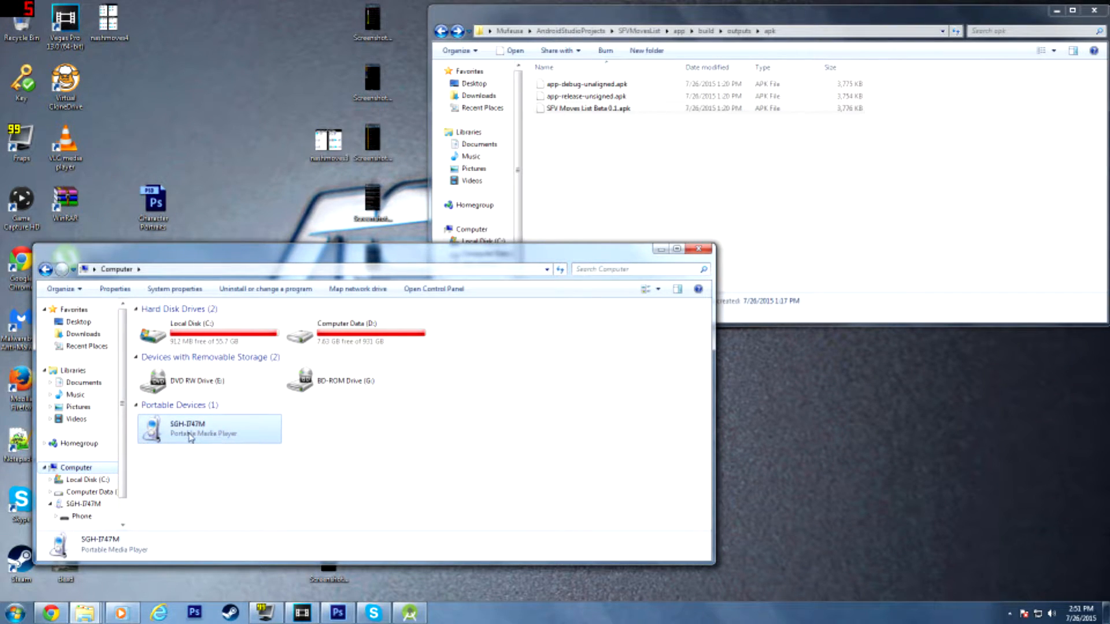
mouse_move(210, 437)
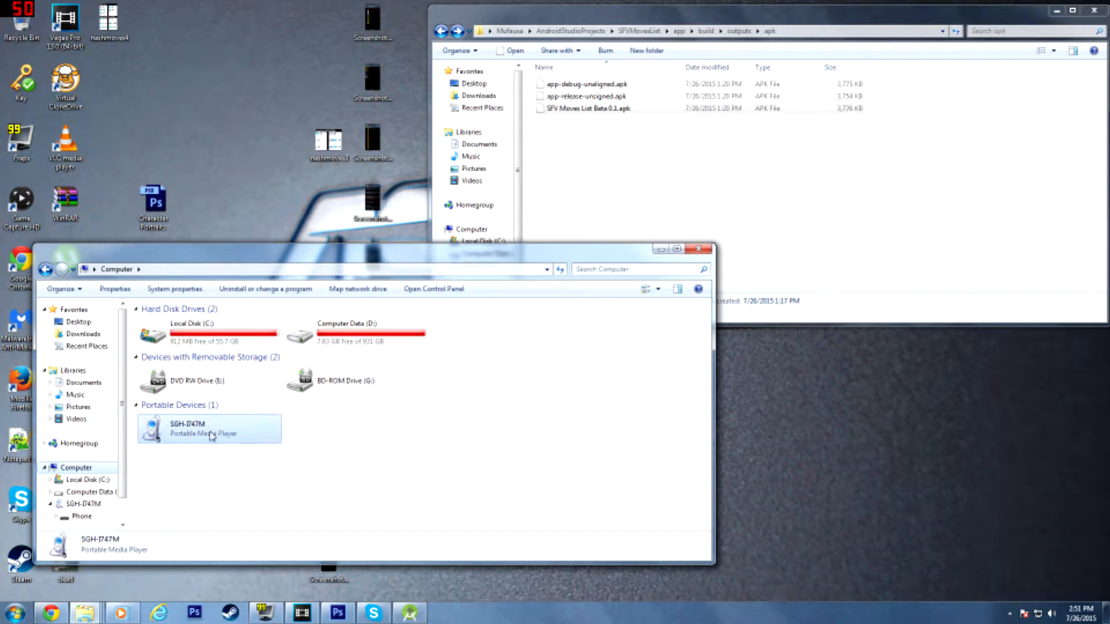
double_click(191, 430)
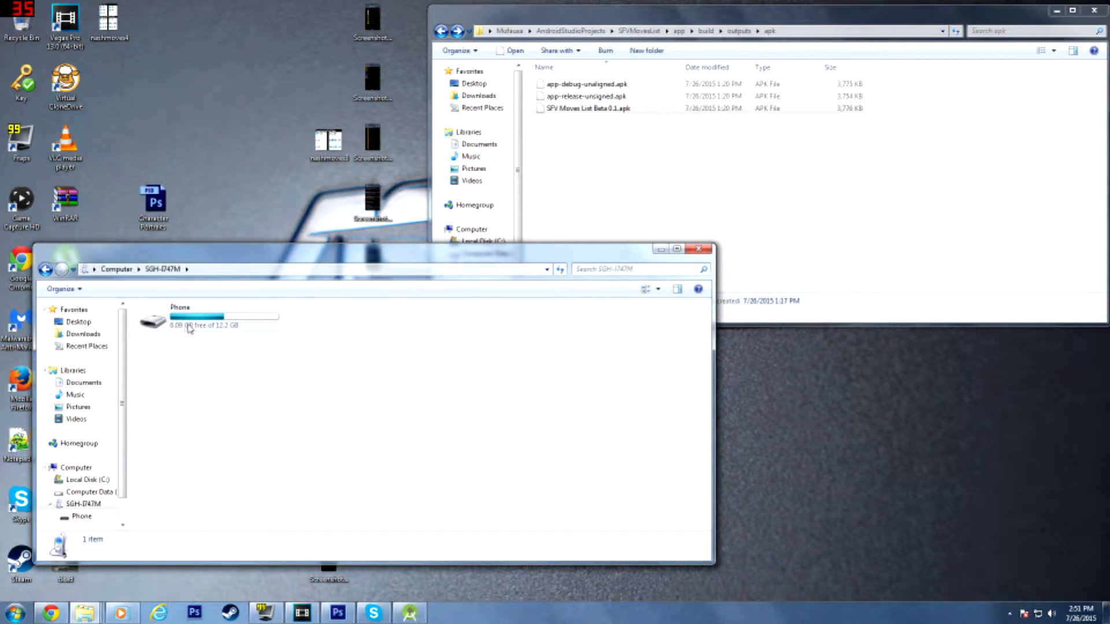
double_click(181, 316)
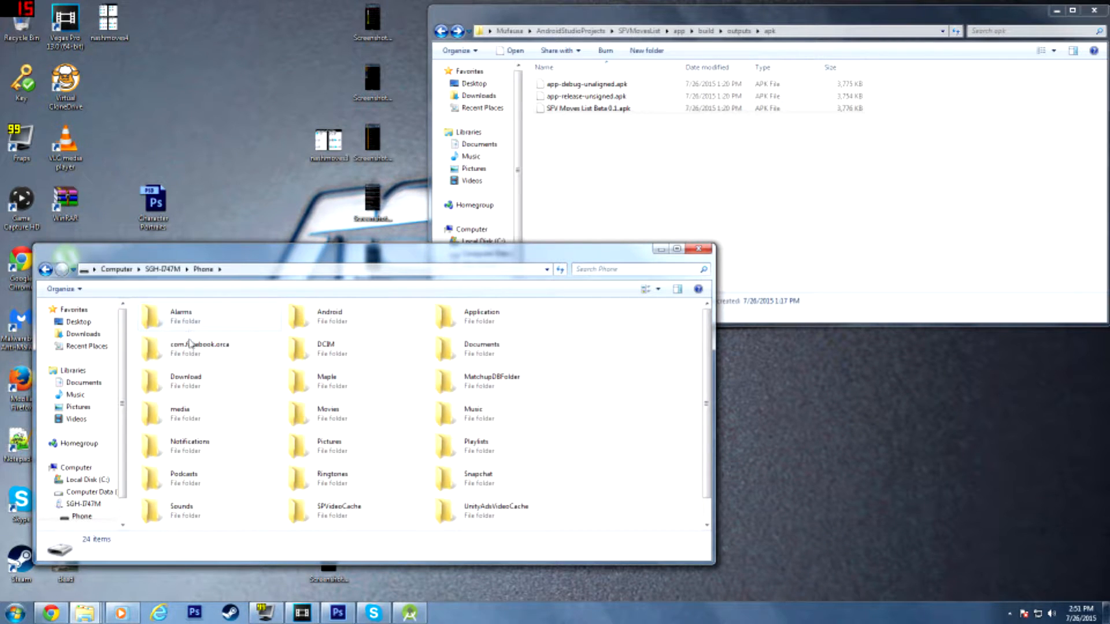
mouse_move(201, 394)
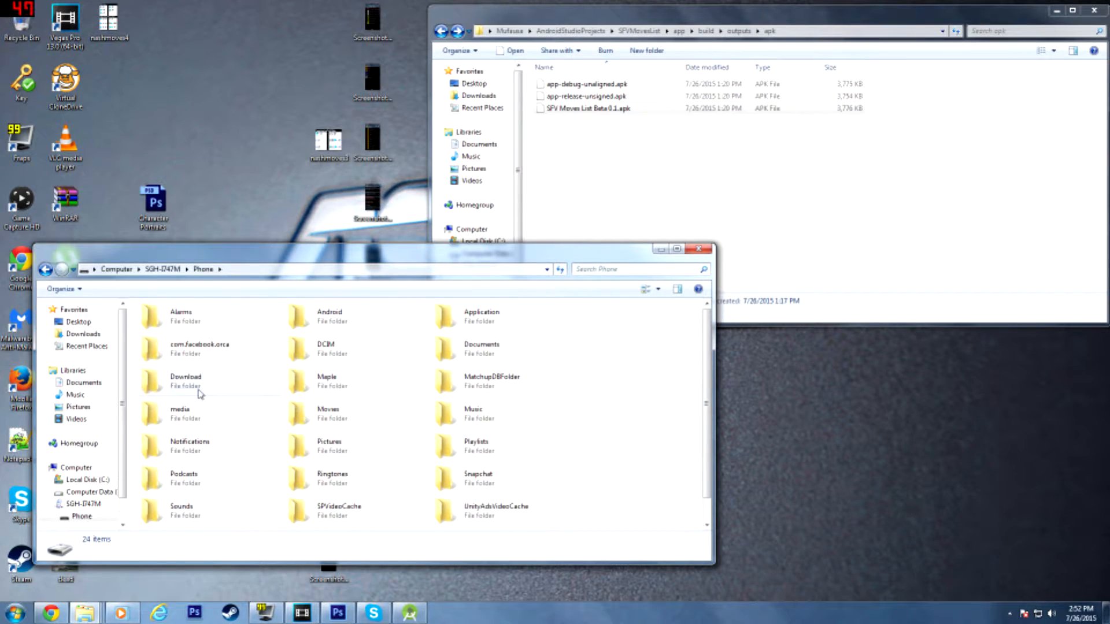
mouse_move(181, 413)
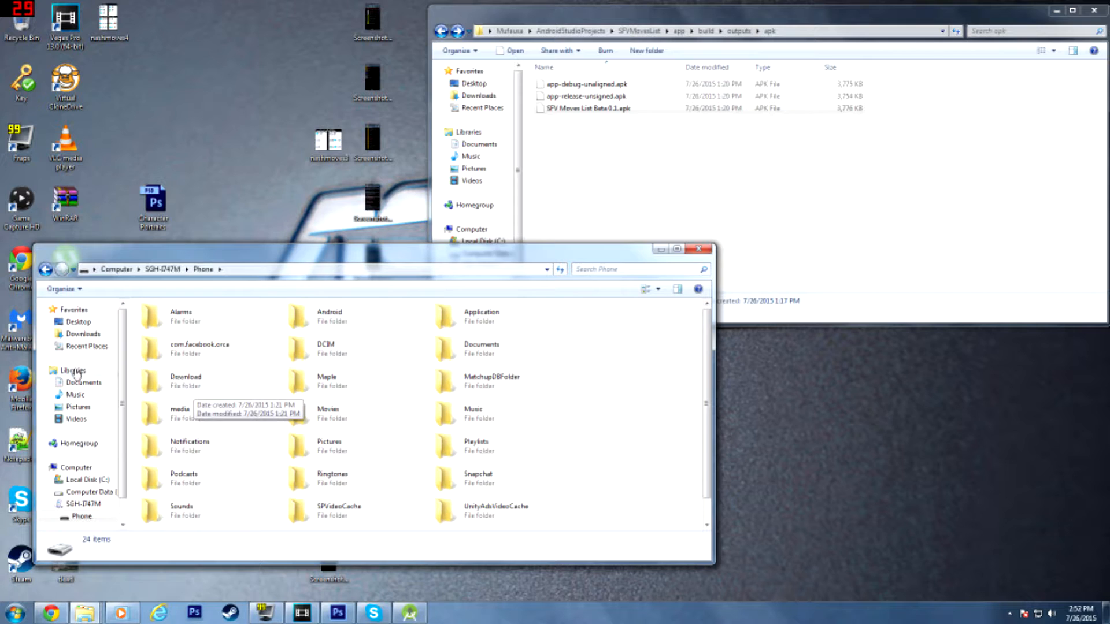
mouse_move(206, 383)
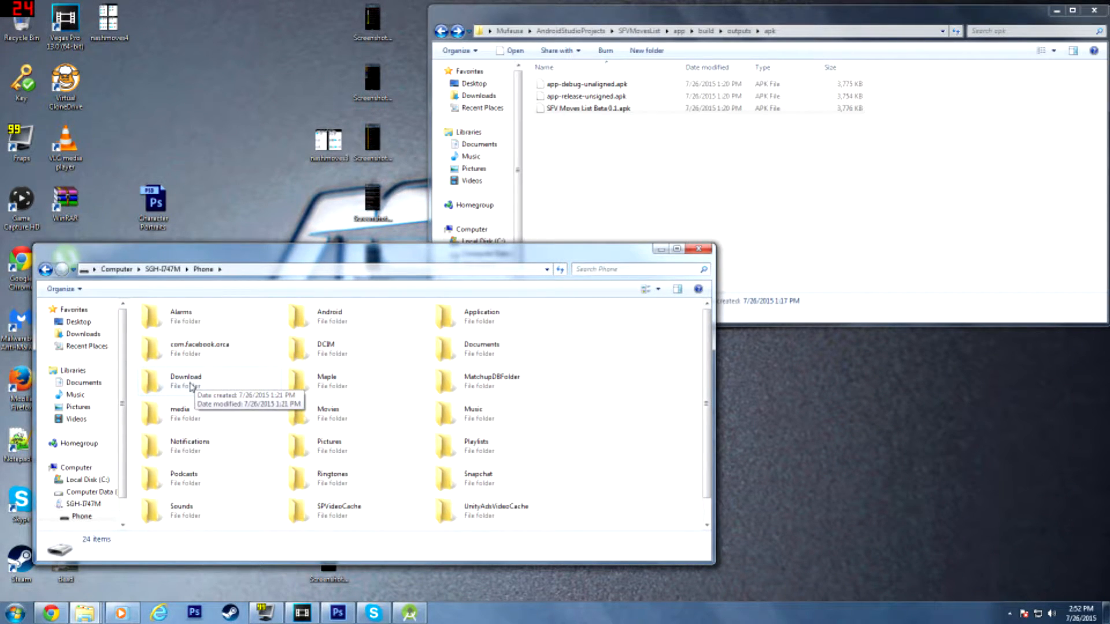
double_click(185, 380)
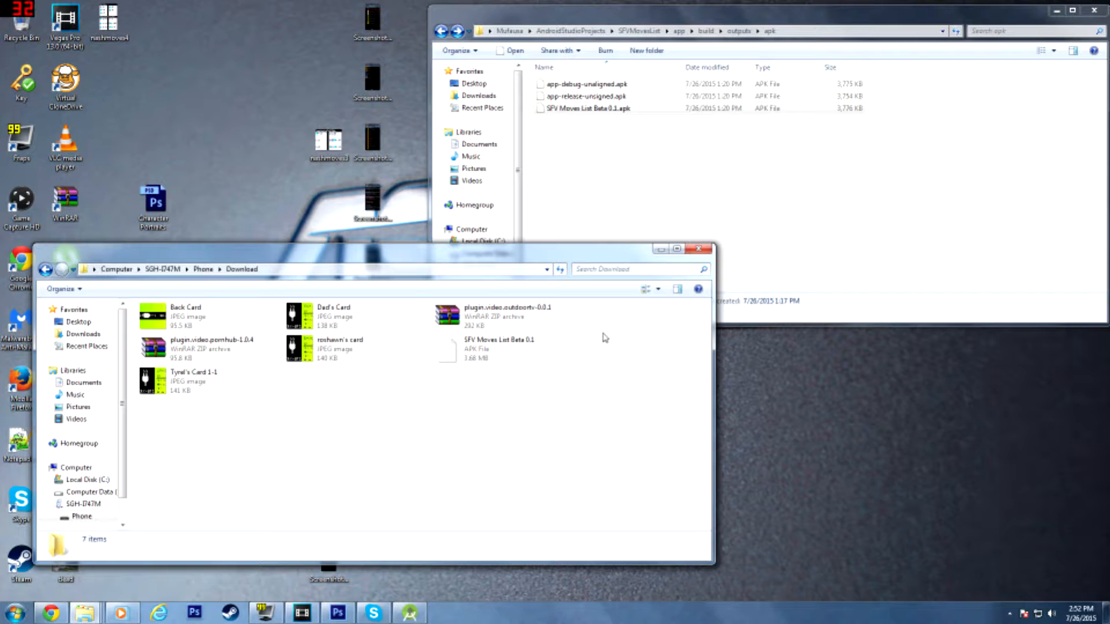
Select SFV Moves List Beta 0.1.apk and dismiss the can't-open-this-file message.
click(586, 108)
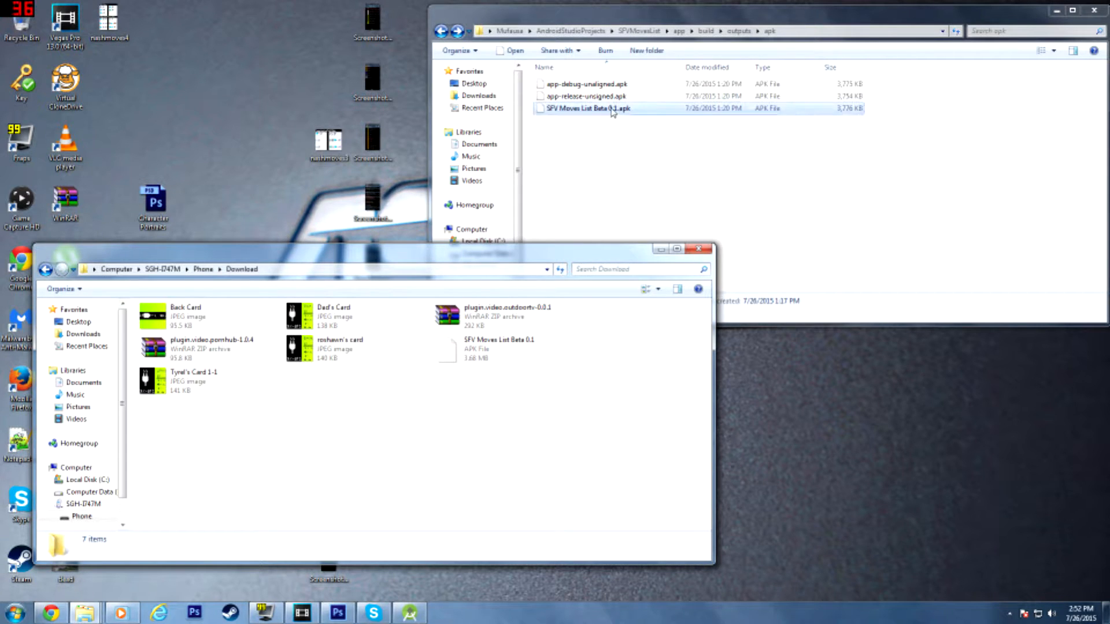
double_click(588, 109)
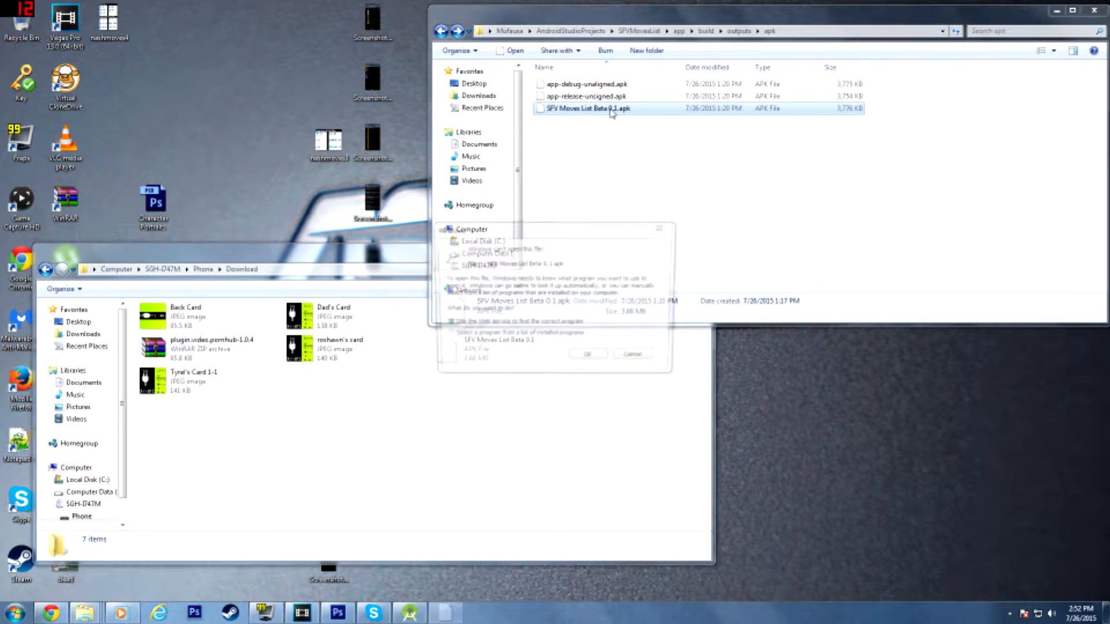
click(631, 353)
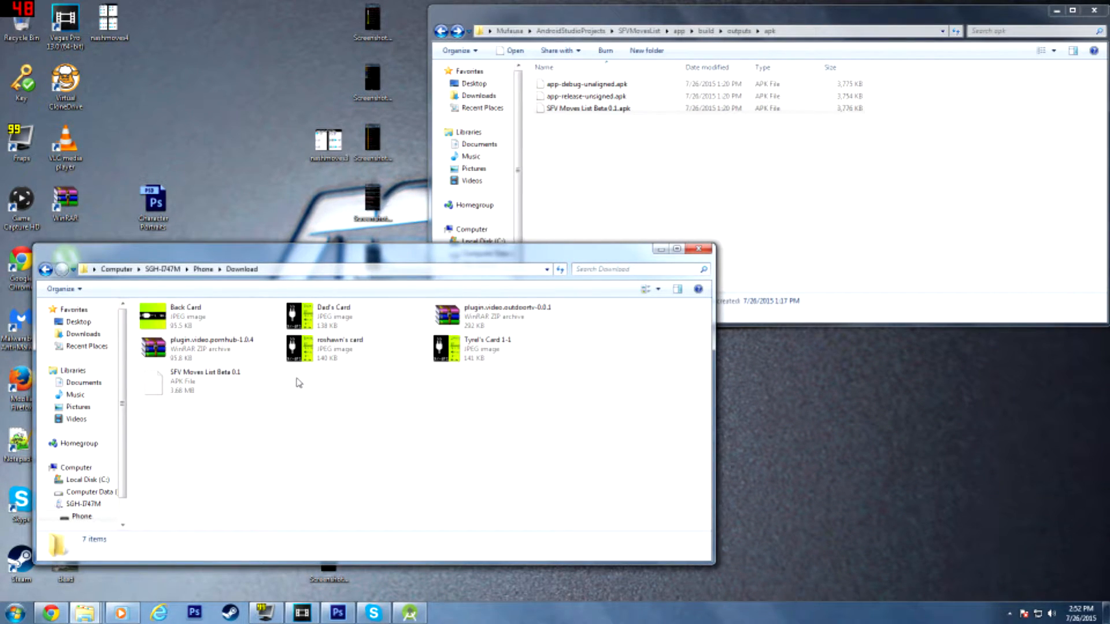
mouse_move(360, 377)
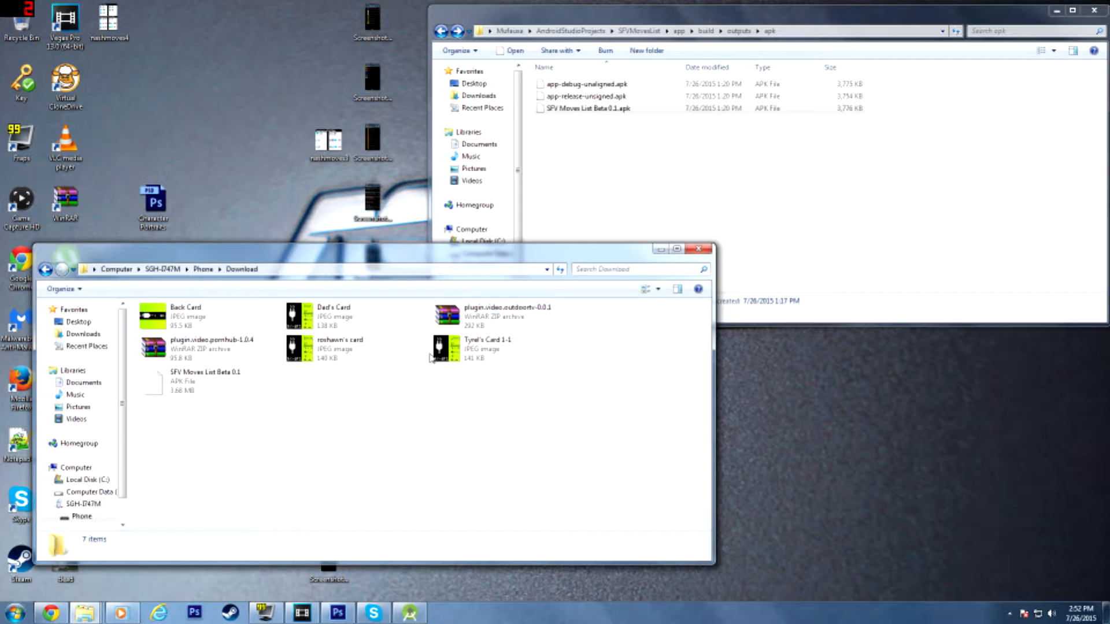
mouse_move(812, 210)
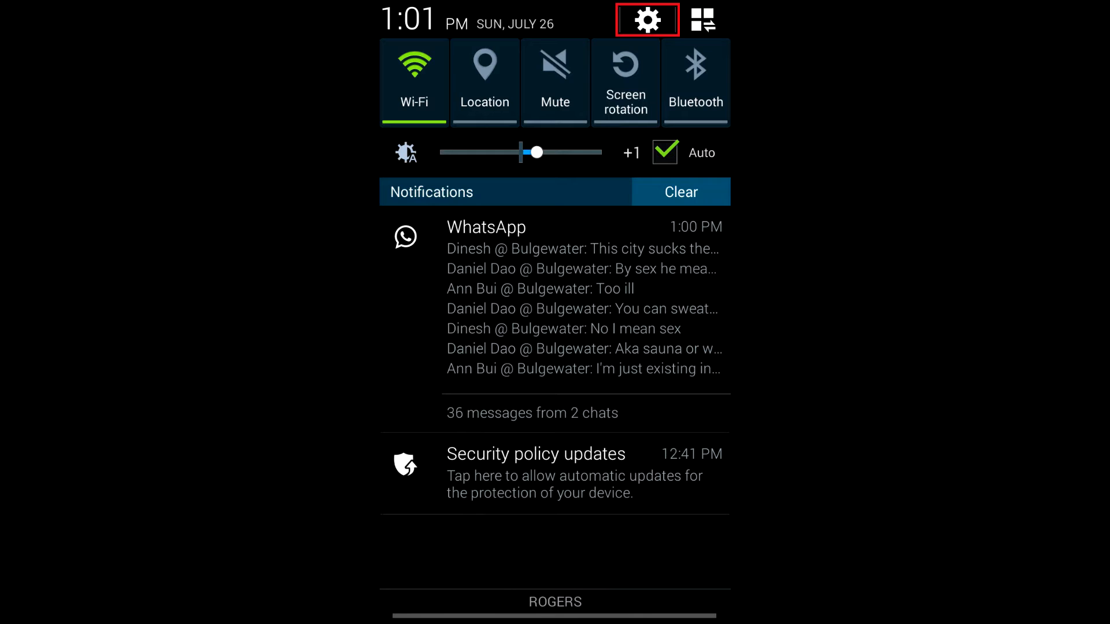
Reach the Security page of the phone's Android Settings.
click(646, 20)
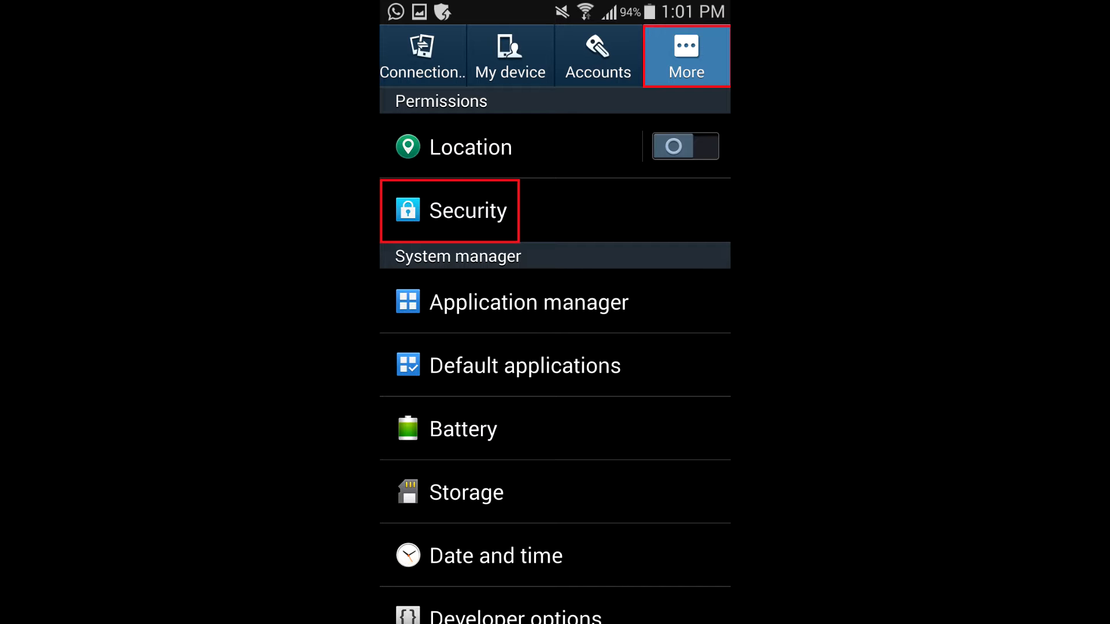
click(466, 211)
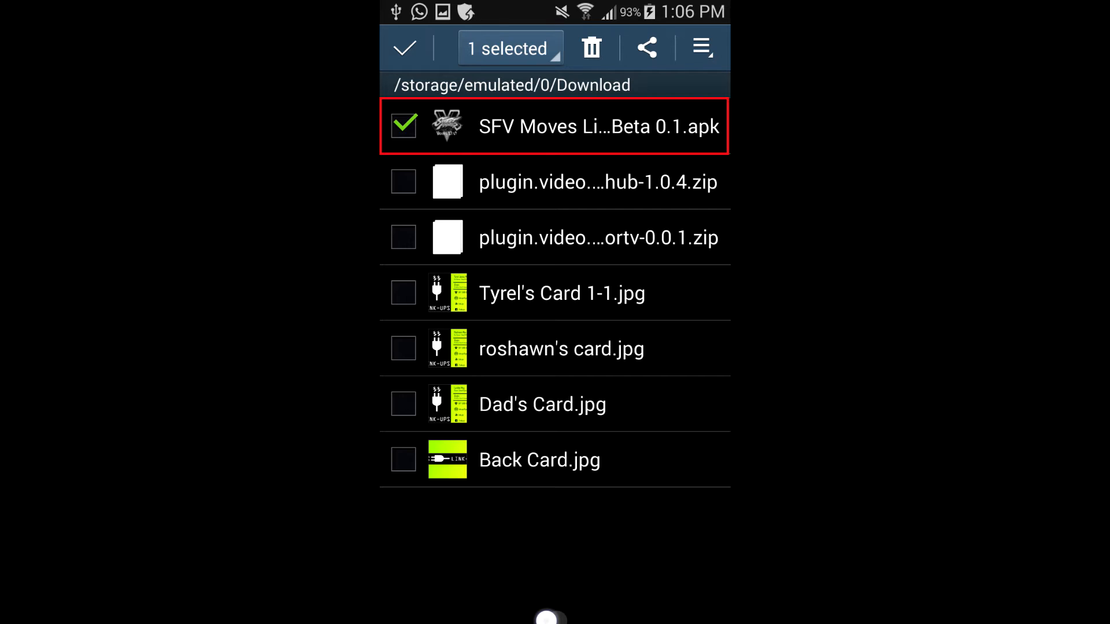
Open SFV Moves List Beta 0.1.apk to get the Complete action using chooser.
click(554, 127)
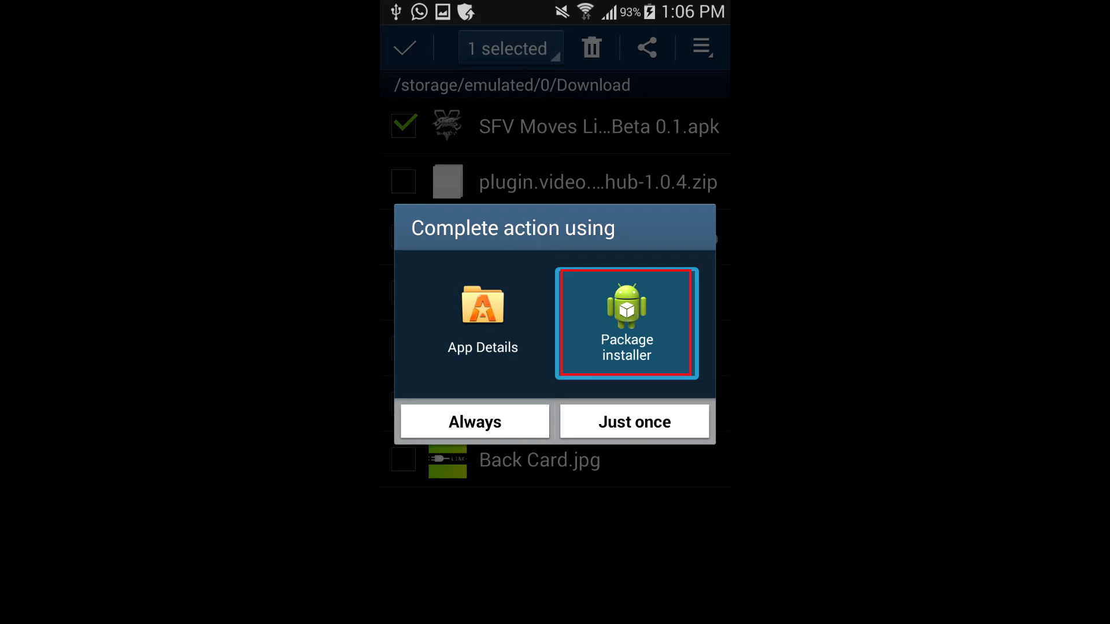
Install the SFV Moves List update through Package installer.
click(635, 422)
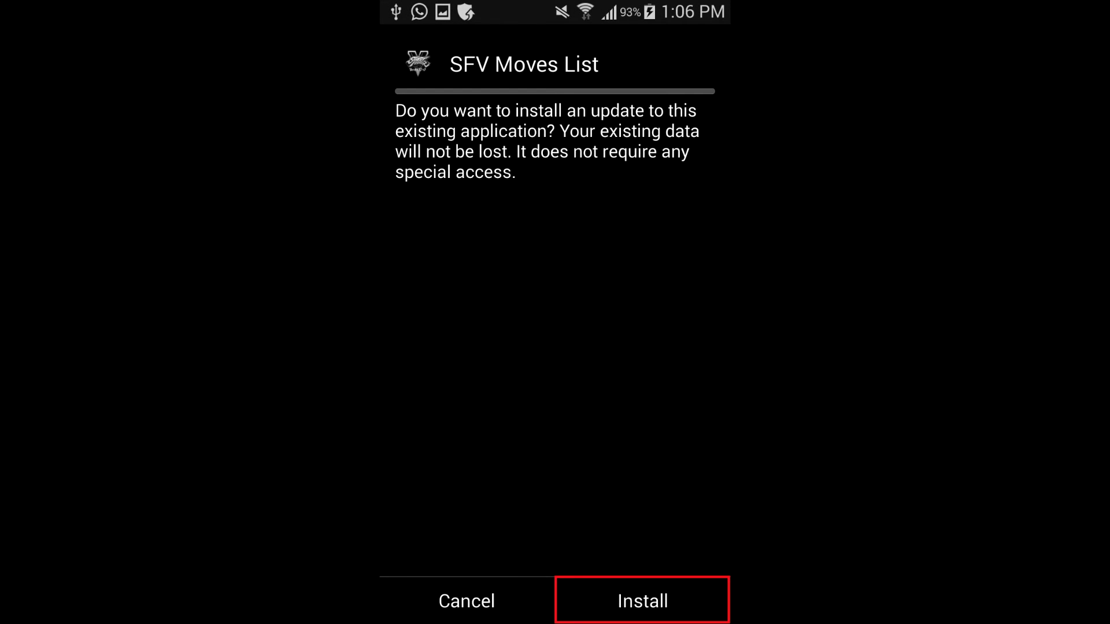
click(642, 602)
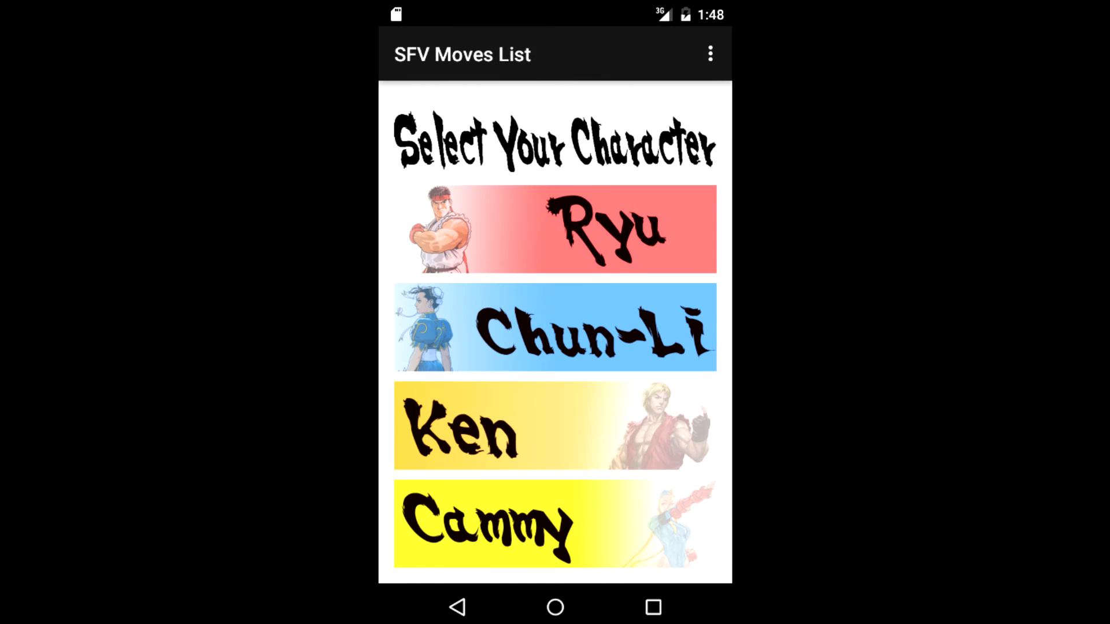